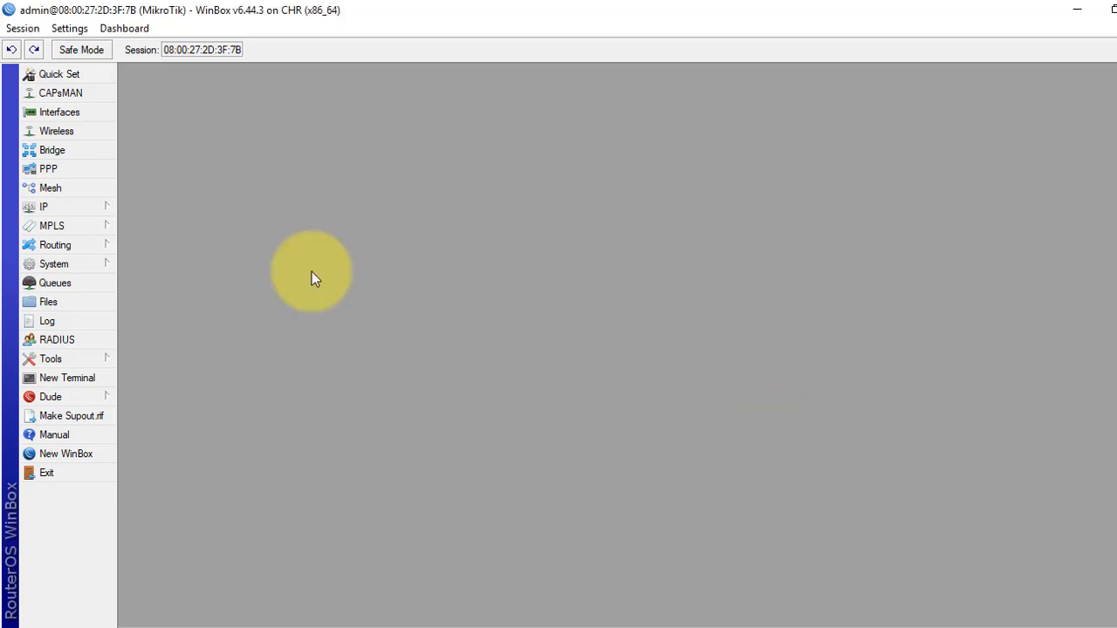
Open IP > Firewall on the empty NAT rules list
{"action": "left_click", "coordinate": [43, 207]}
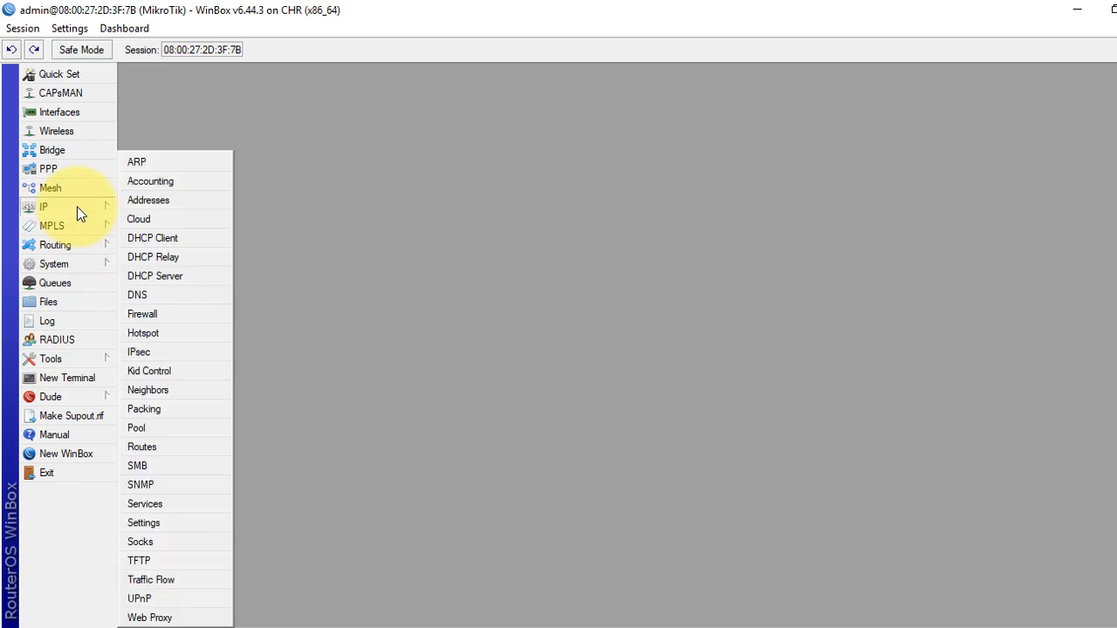
{"action": "mouse_move", "coordinate": [170, 319]}
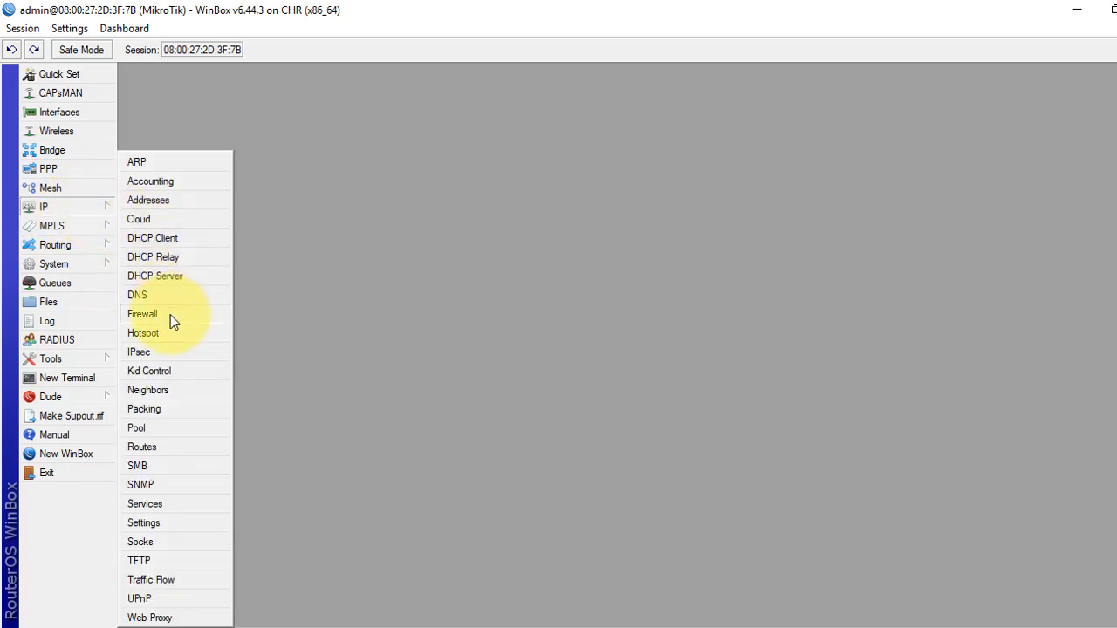
{"action": "left_click", "coordinate": [141, 313]}
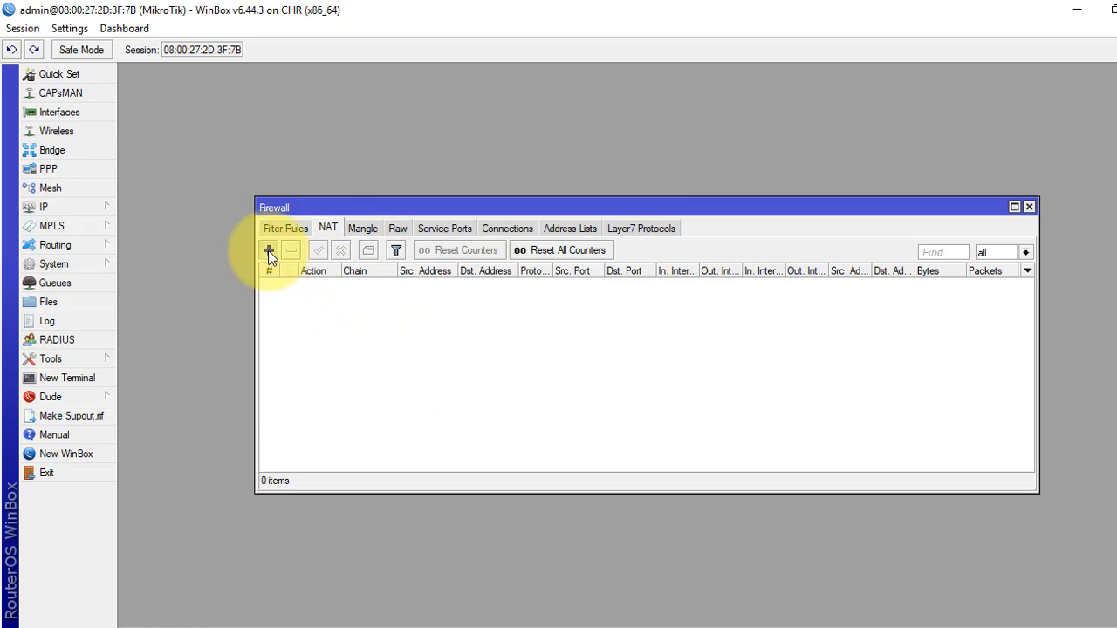
Add a new NAT rule and set its chain to dstnat
{"action": "left_click", "coordinate": [268, 250]}
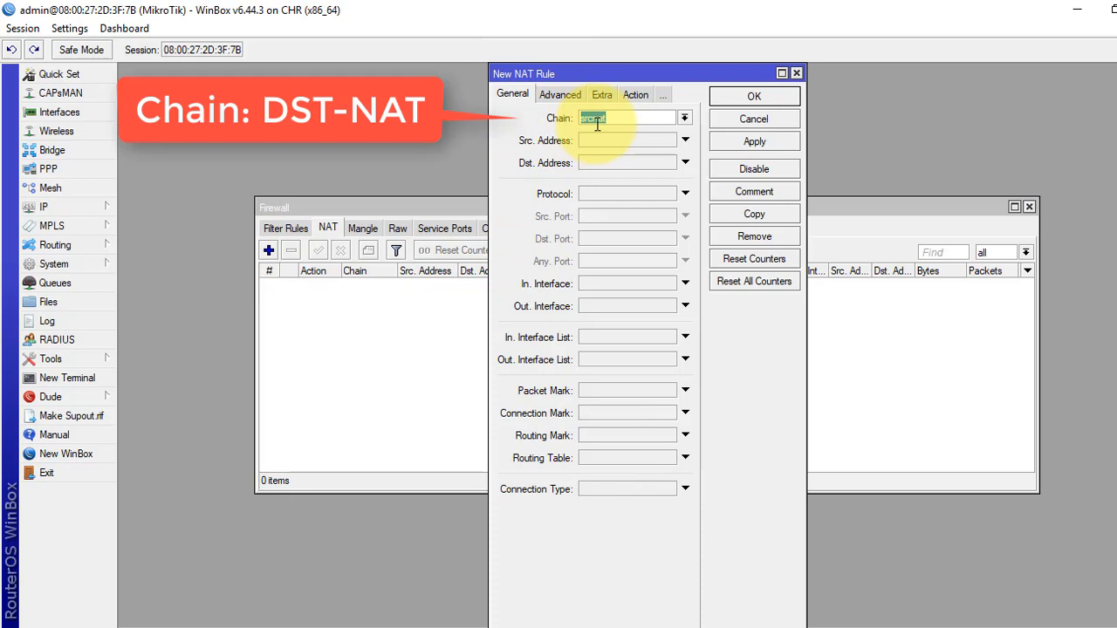
{"action": "left_click", "coordinate": [684, 118]}
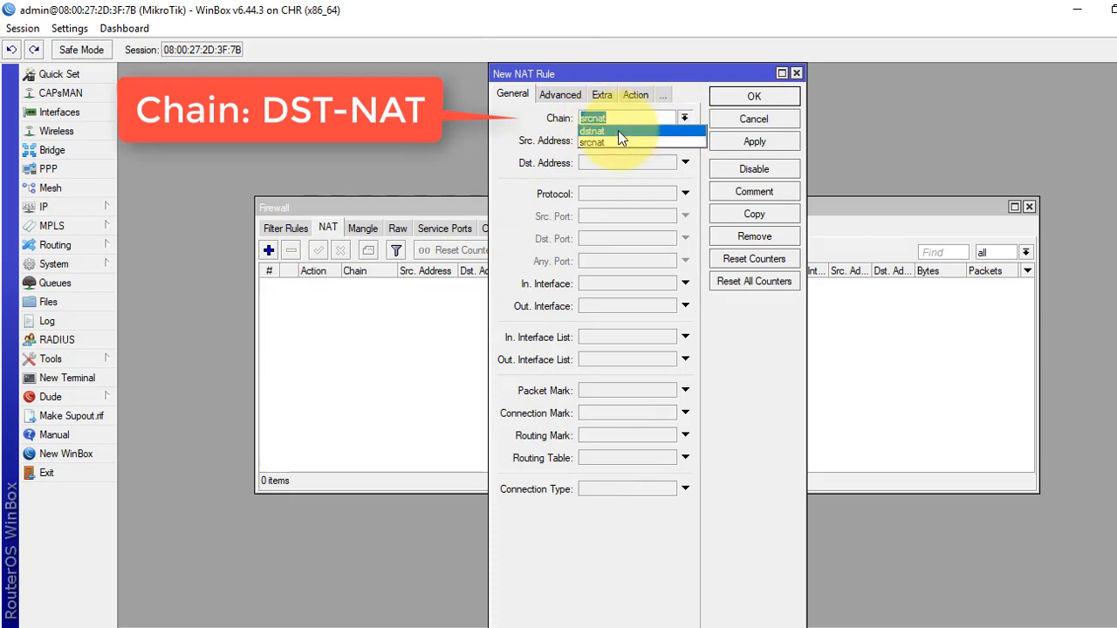
{"action": "left_click", "coordinate": [591, 130]}
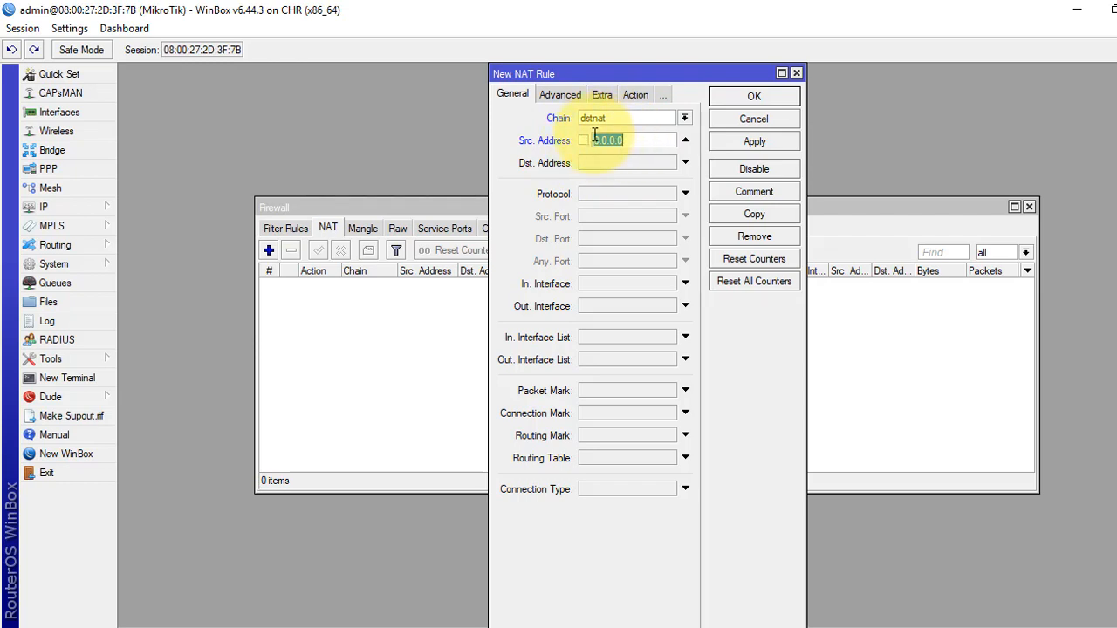
Check the LAN address, then match source 10.0.0.0/24, protocol tcp, destination port 53
{"action": "left_click", "coordinate": [43, 207]}
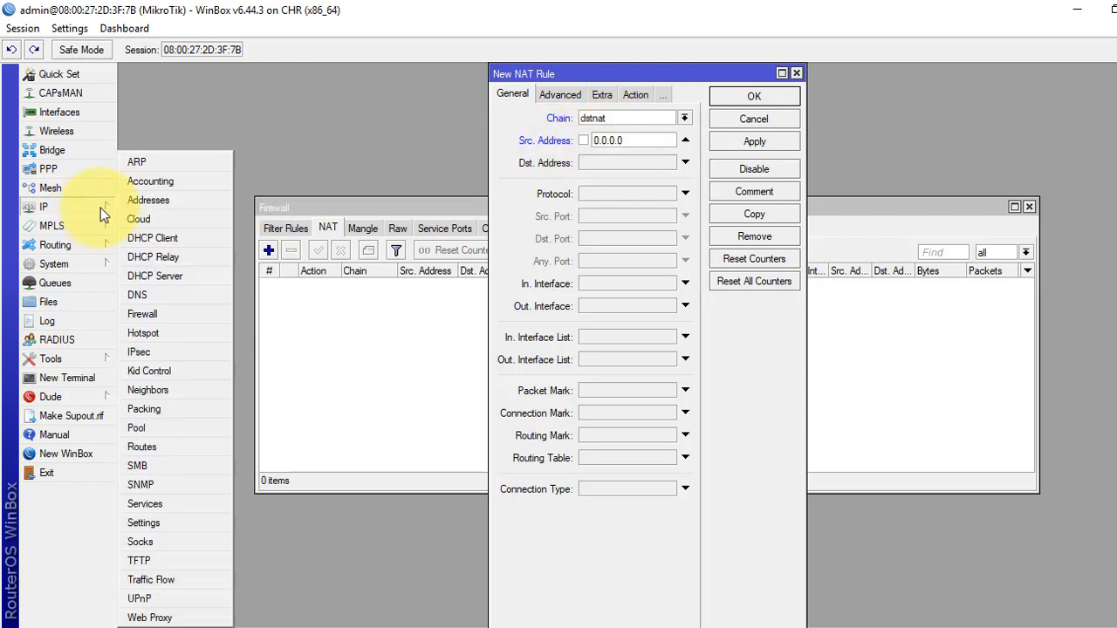
{"action": "left_click", "coordinate": [148, 200]}
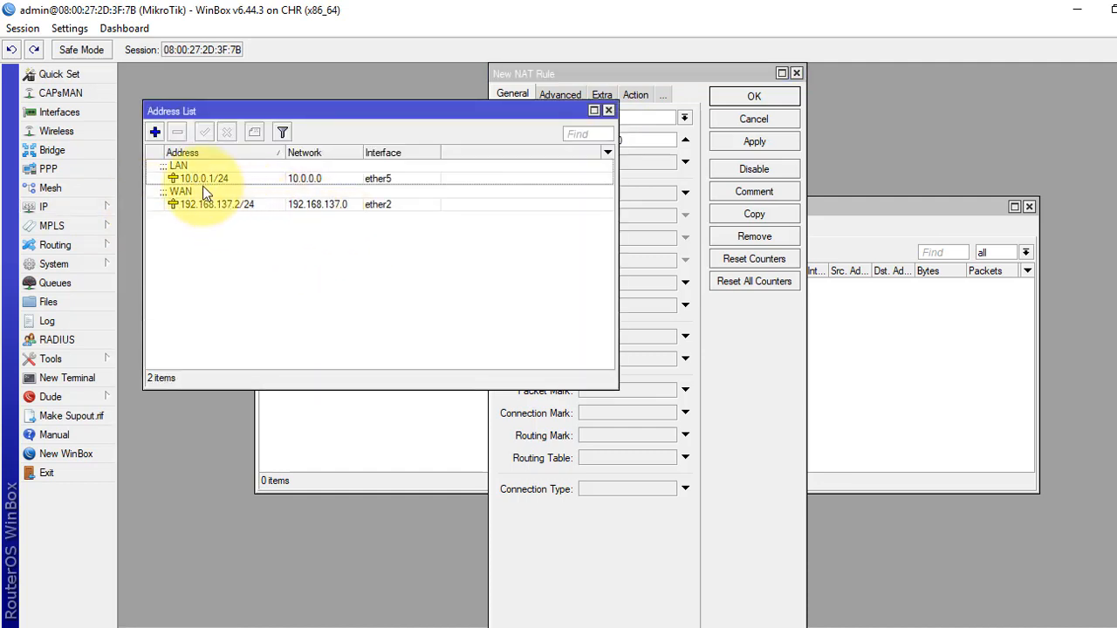
{"action": "left_click", "coordinate": [205, 178]}
{"action": "type", "text": "1"}
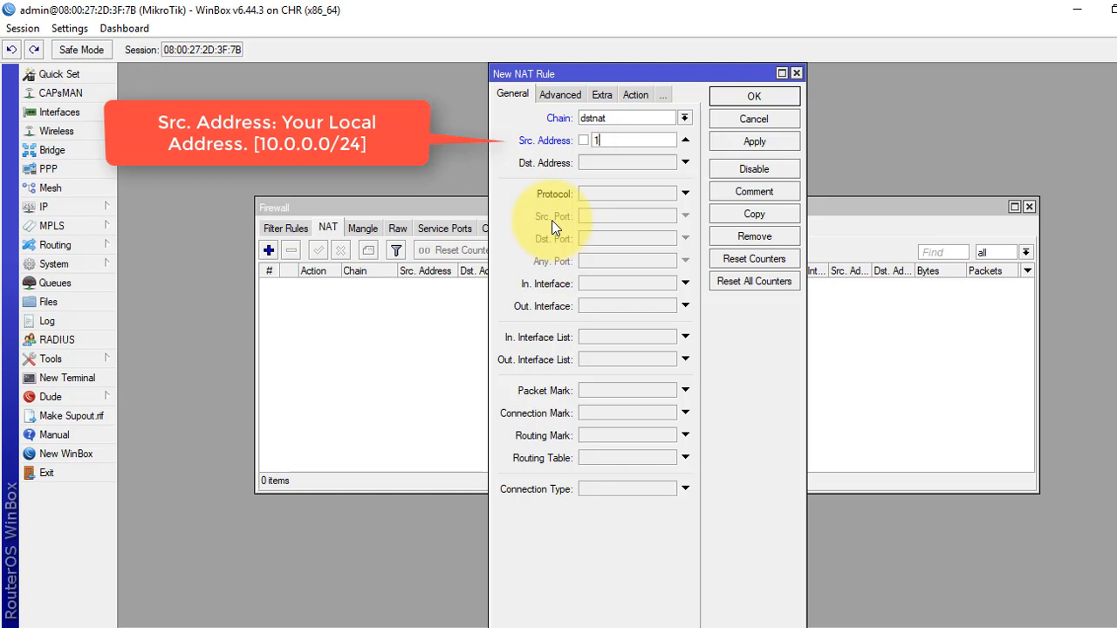
{"action": "type", "text": "0.0.0.0/24"}
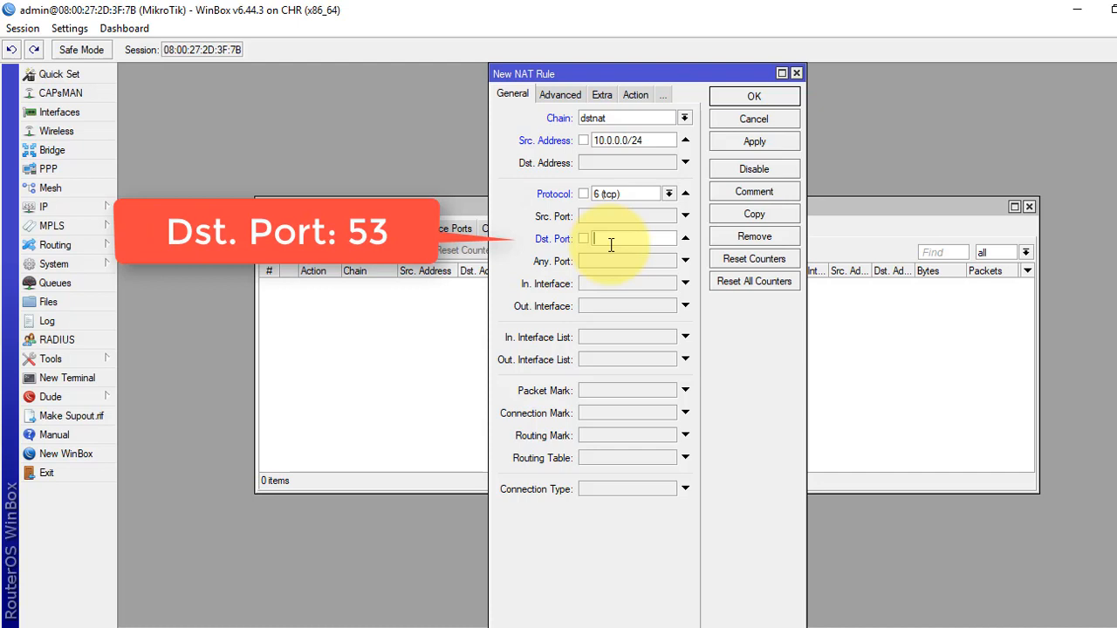
{"action": "type", "text": "53"}
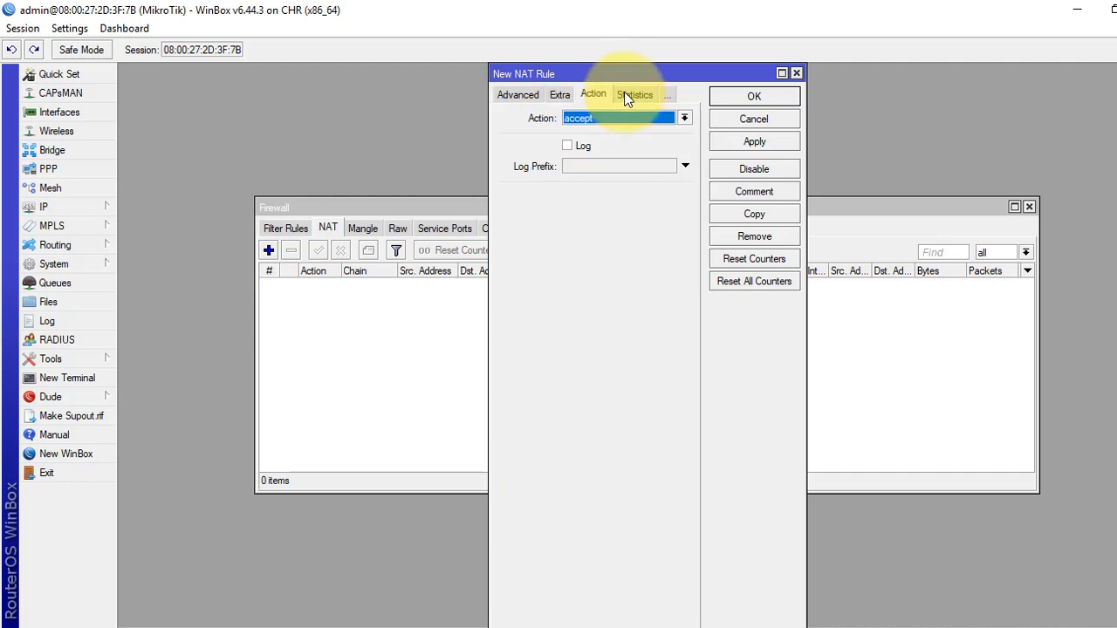
Set the rule's action to dst-nat to 8.8.8.8 port 53 and save it
{"action": "left_click", "coordinate": [684, 117]}
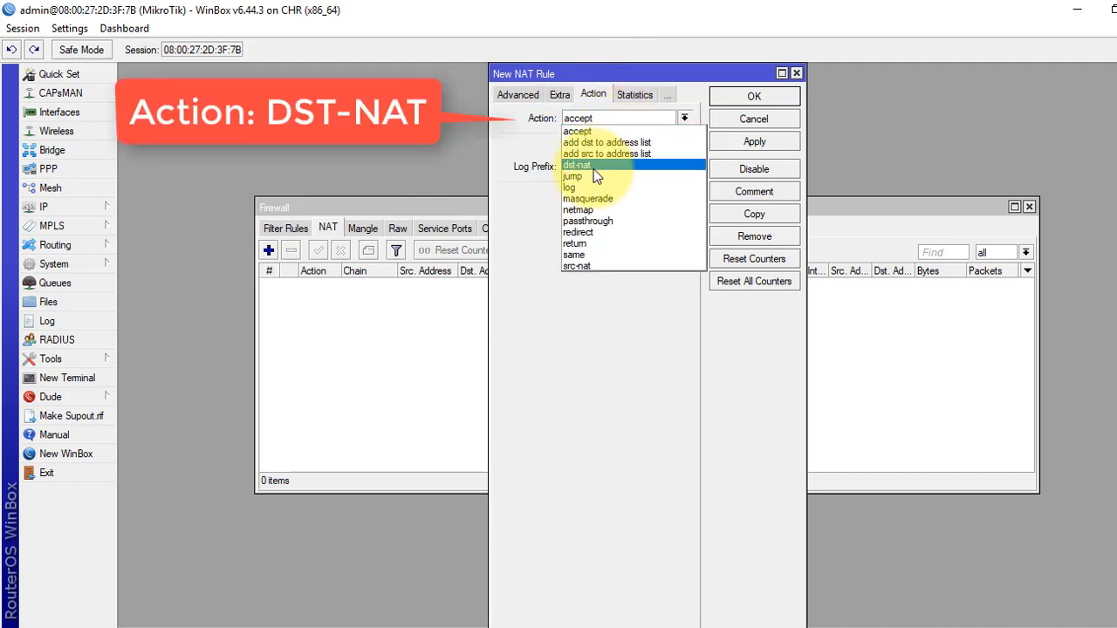
{"action": "left_click", "coordinate": [577, 165]}
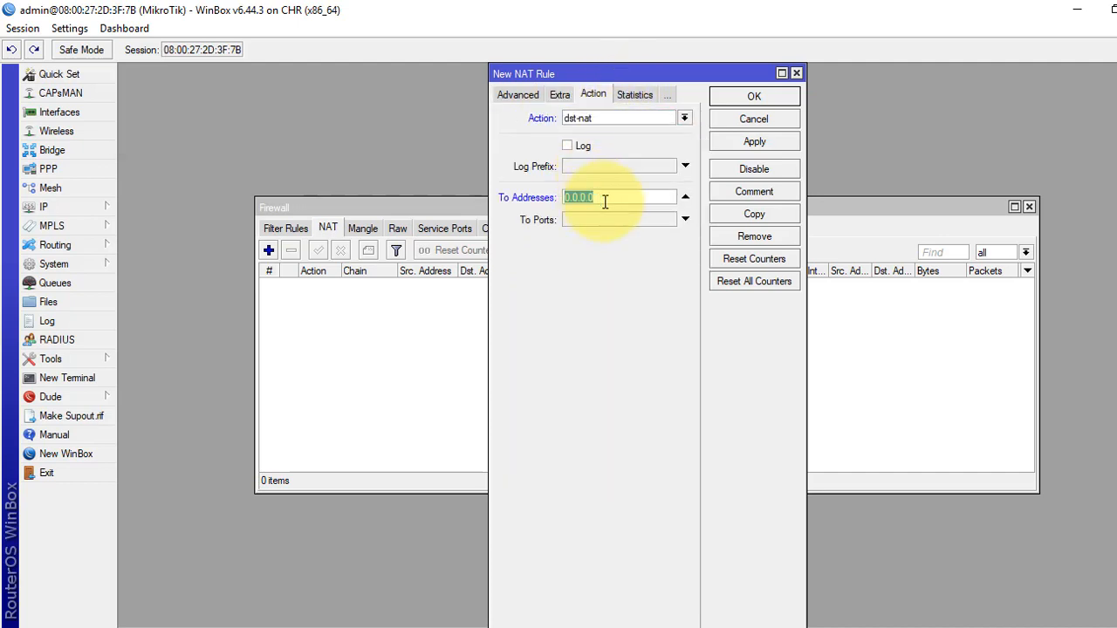
{"action": "type", "text": "8.8.8.8"}
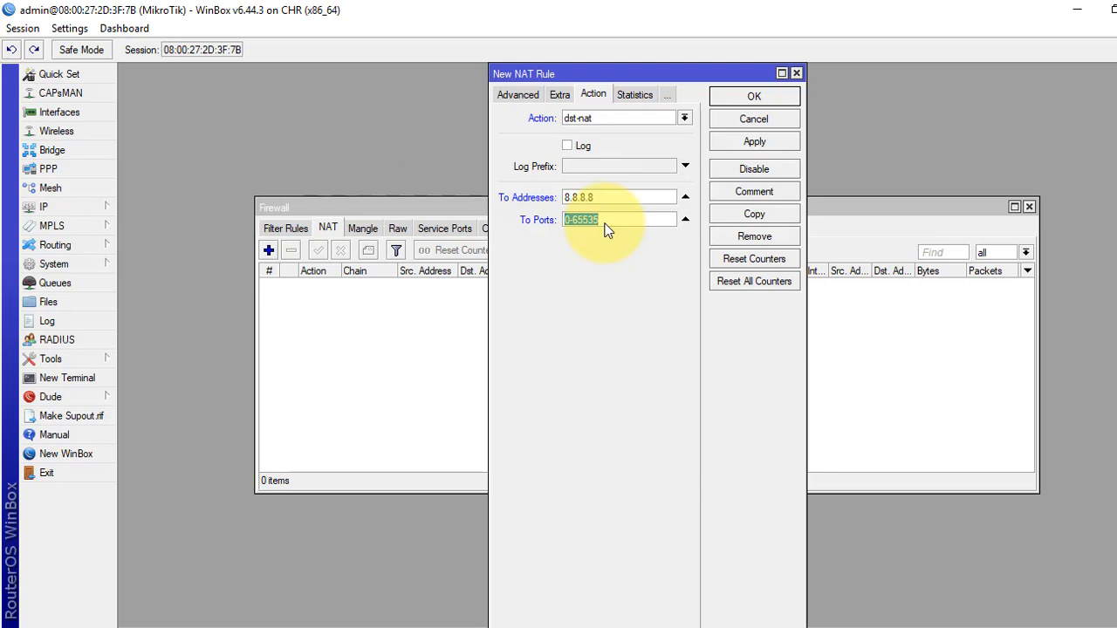
{"action": "type", "text": "53"}
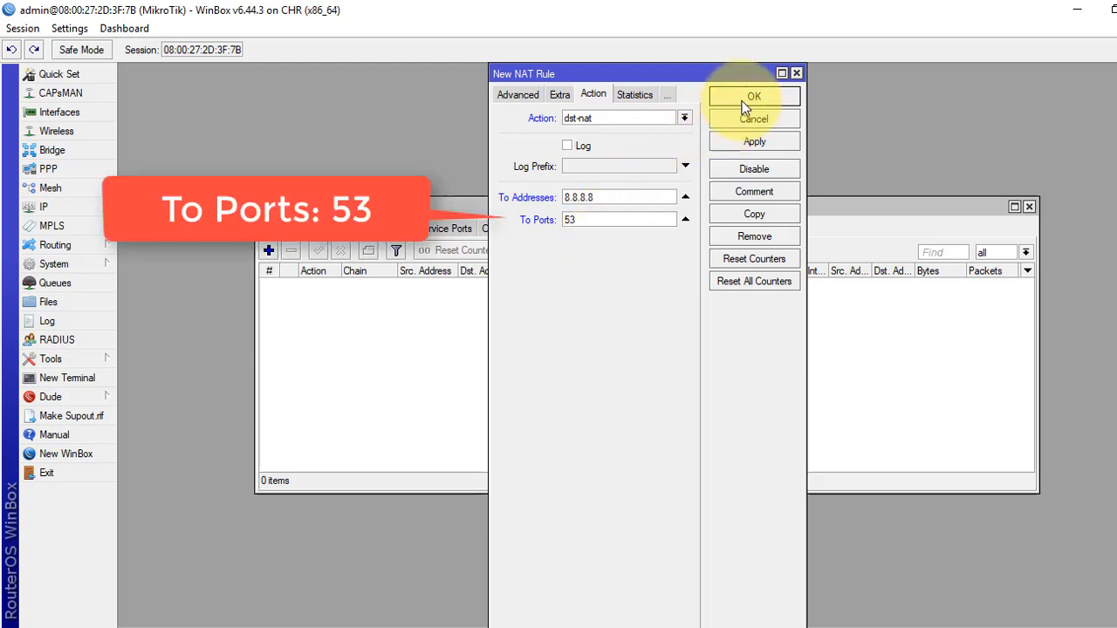
{"action": "left_click", "coordinate": [753, 96]}
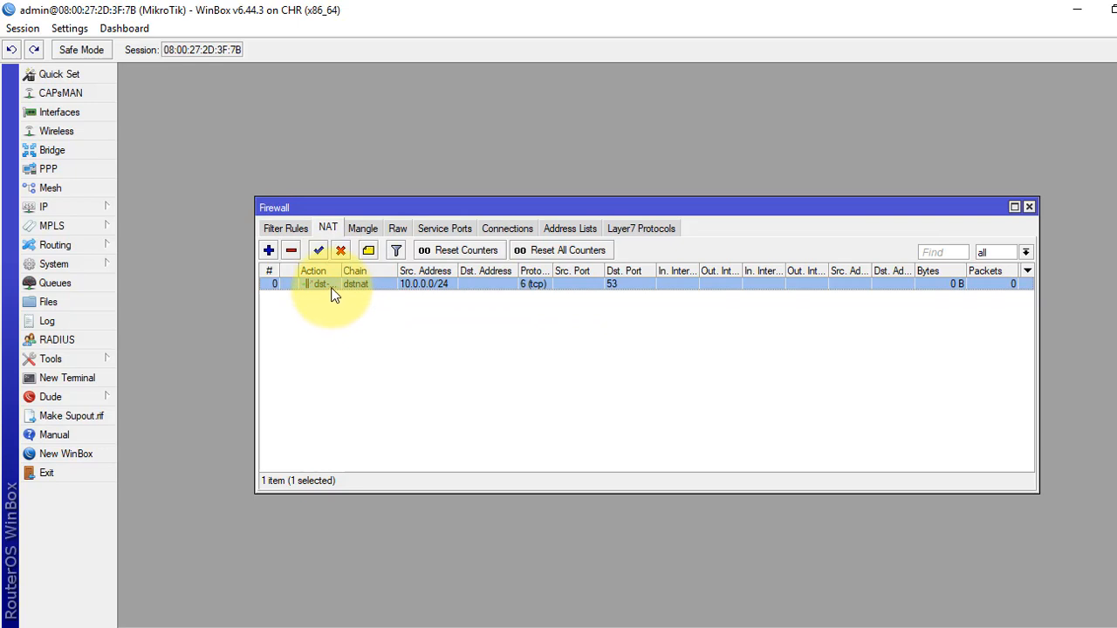
Copy the TCP DNS redirect rule with protocol changed to udp, saving both dialogs
{"action": "double_click", "coordinate": [332, 283]}
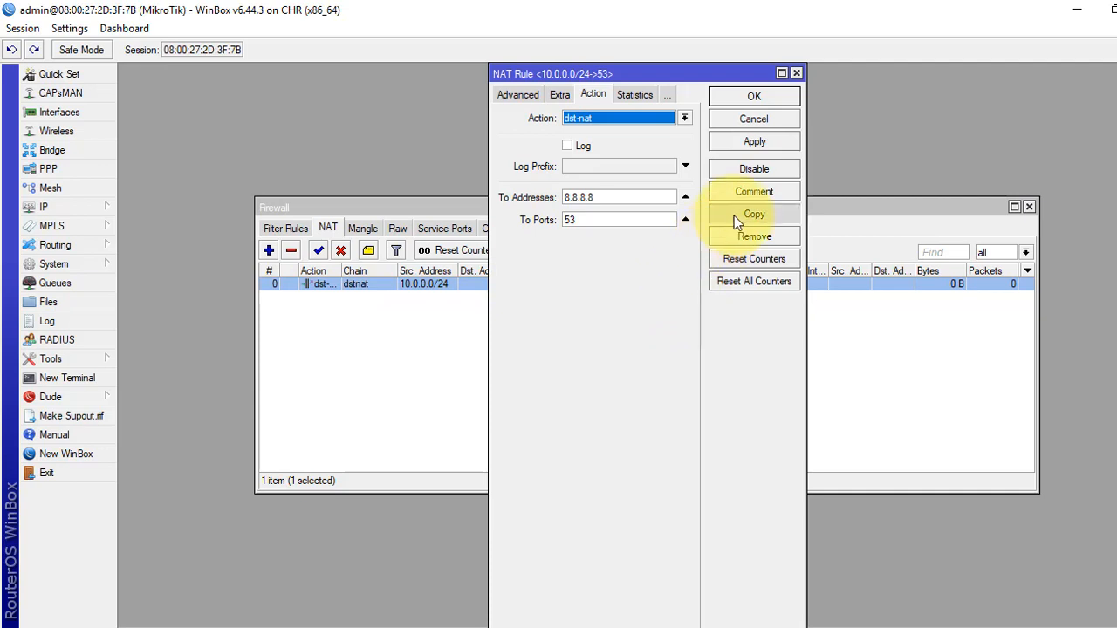
{"action": "left_click", "coordinate": [753, 213]}
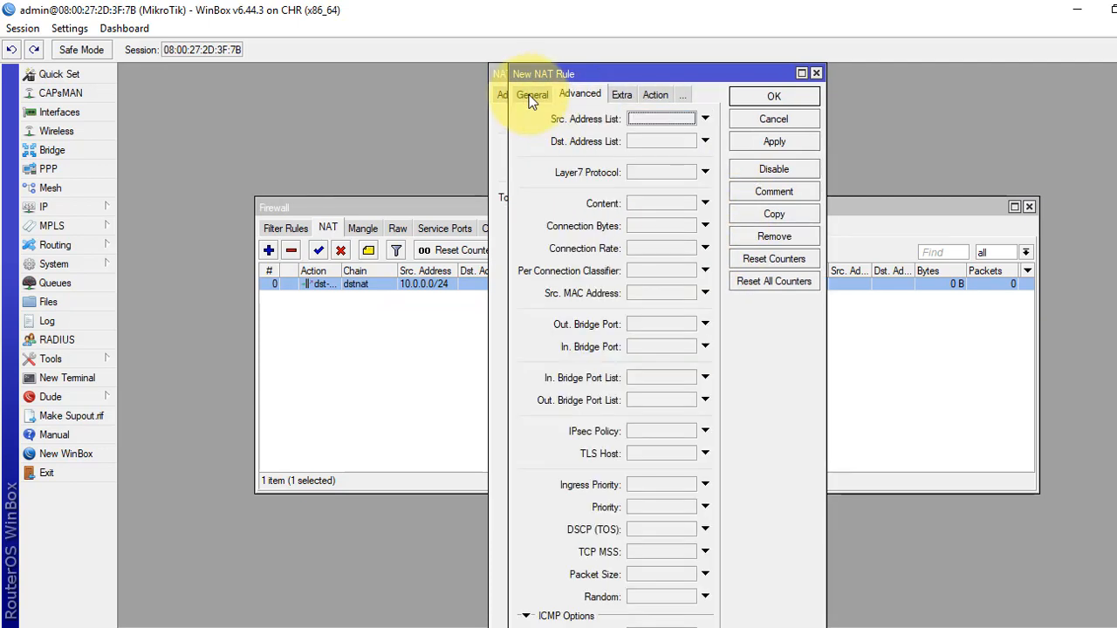
{"action": "left_click", "coordinate": [532, 95]}
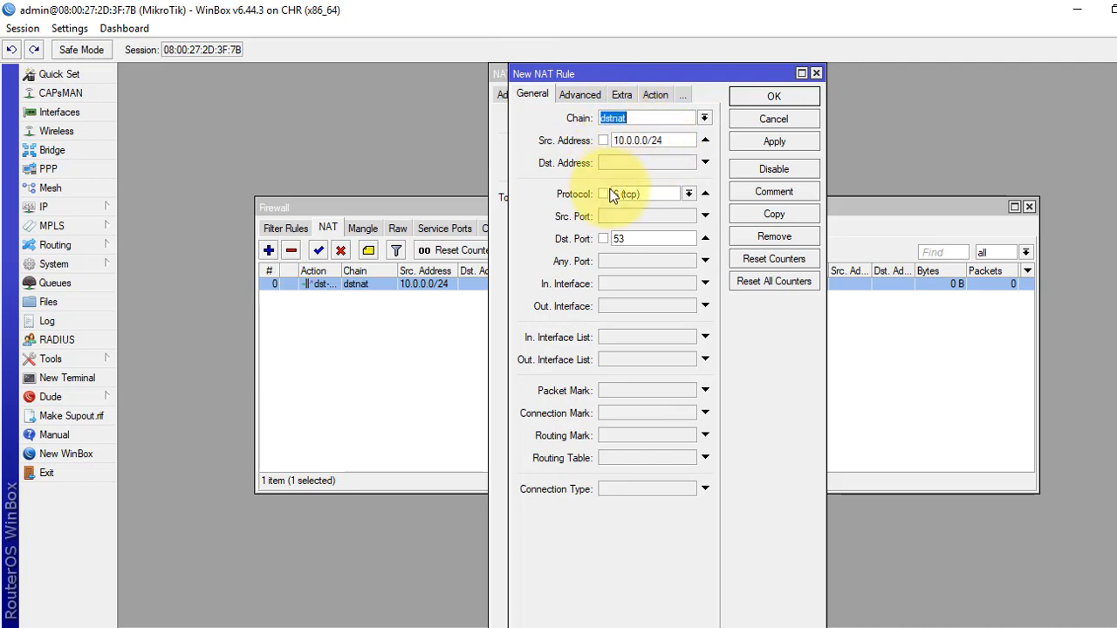
{"action": "left_click", "coordinate": [688, 194]}
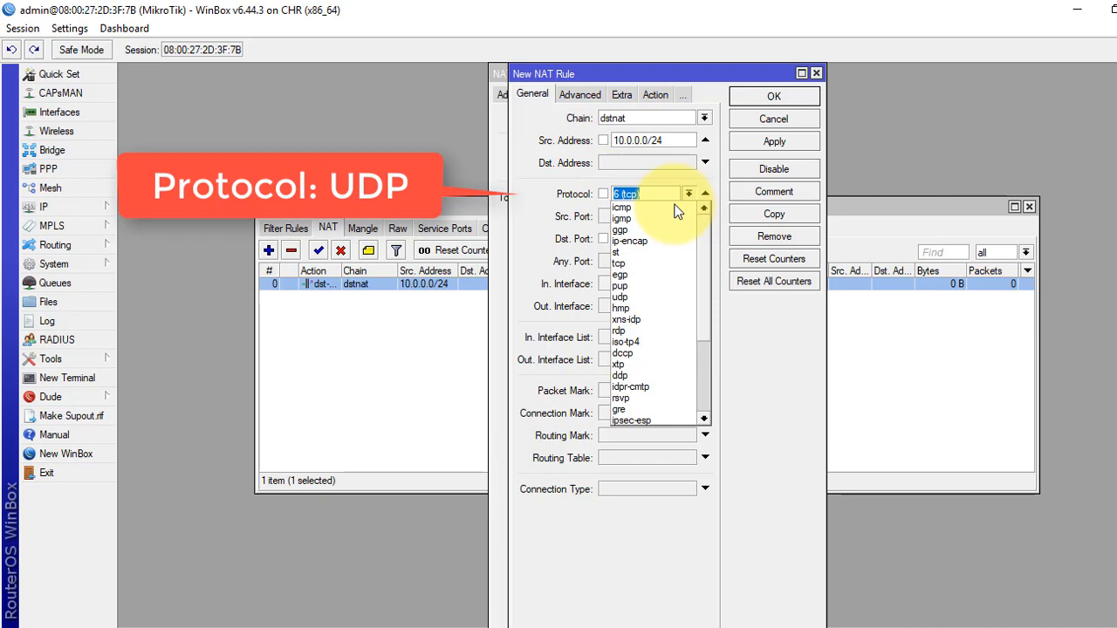
{"action": "left_click", "coordinate": [620, 297]}
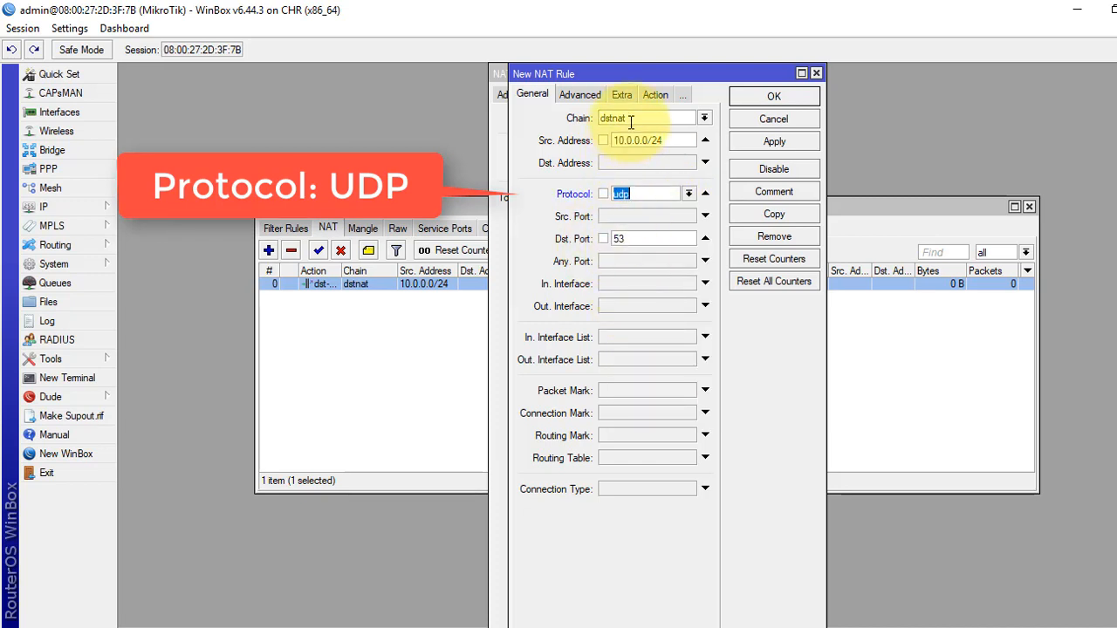
{"action": "left_click", "coordinate": [613, 95]}
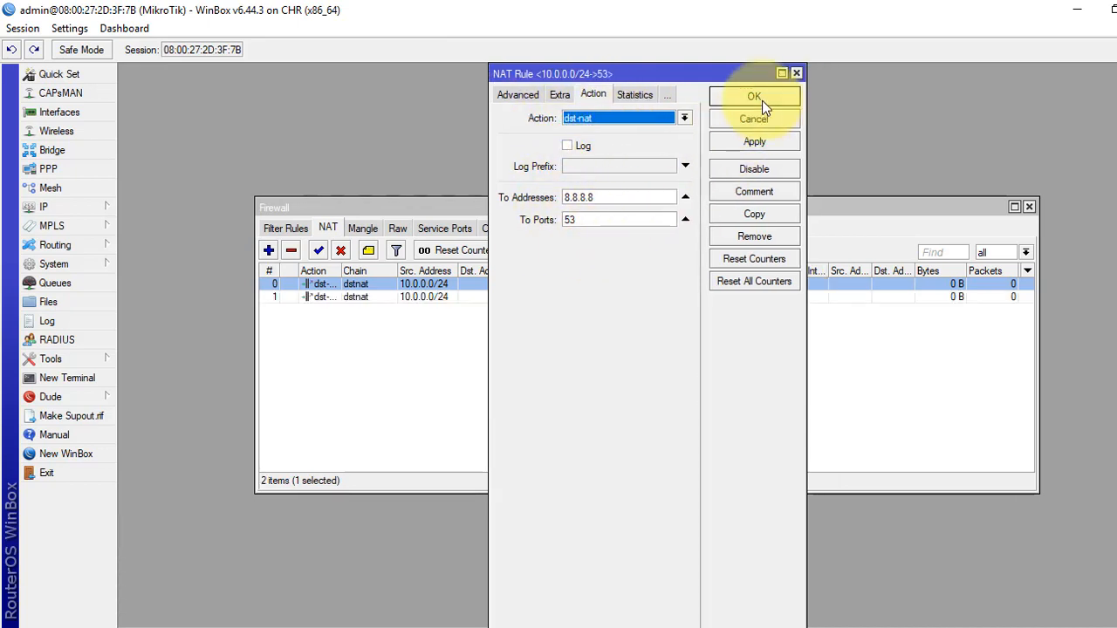
{"action": "left_click", "coordinate": [752, 96]}
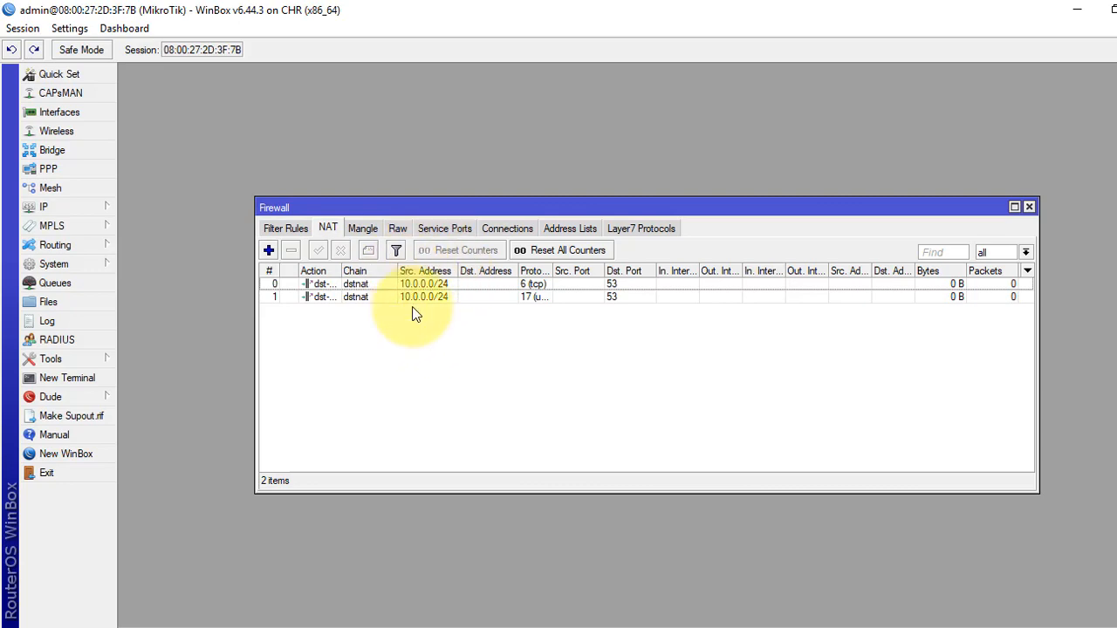
Open rule 0 to review its dst-nat target 8.8.8.8 port 53
{"action": "double_click", "coordinate": [355, 283]}
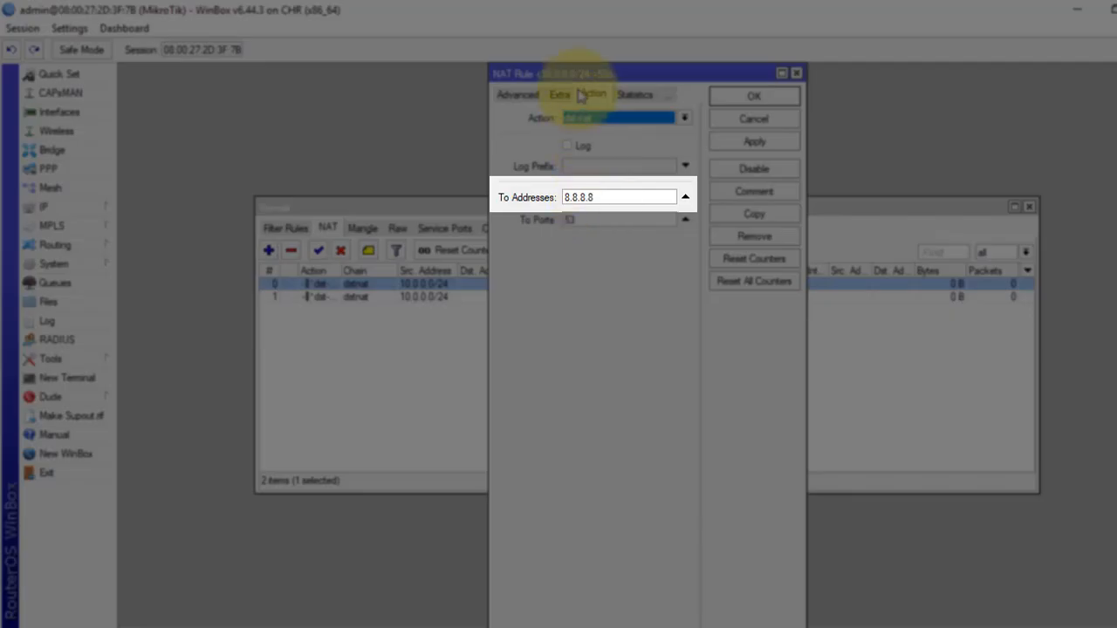